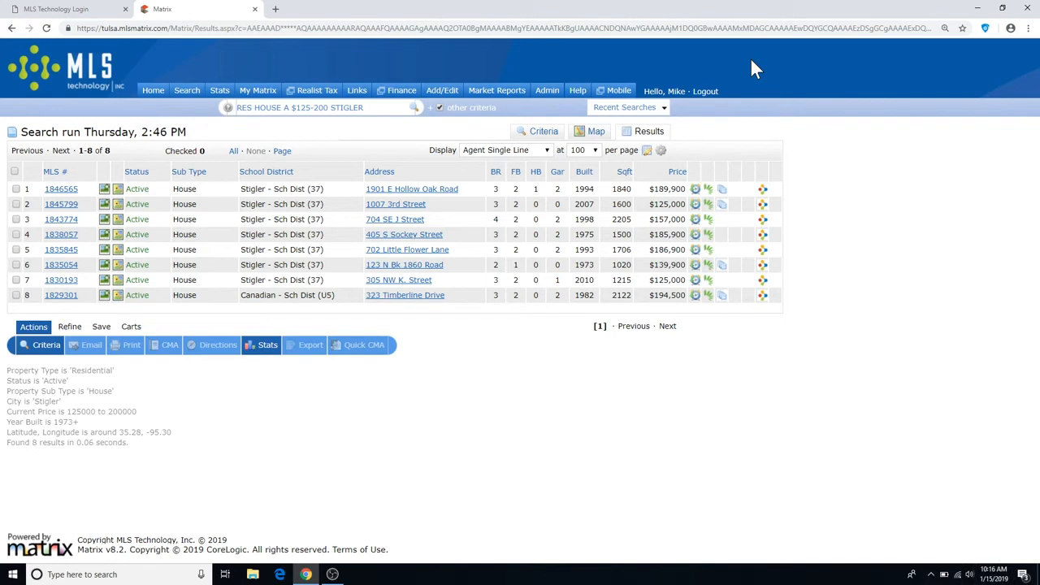
mouse_move(744, 198)
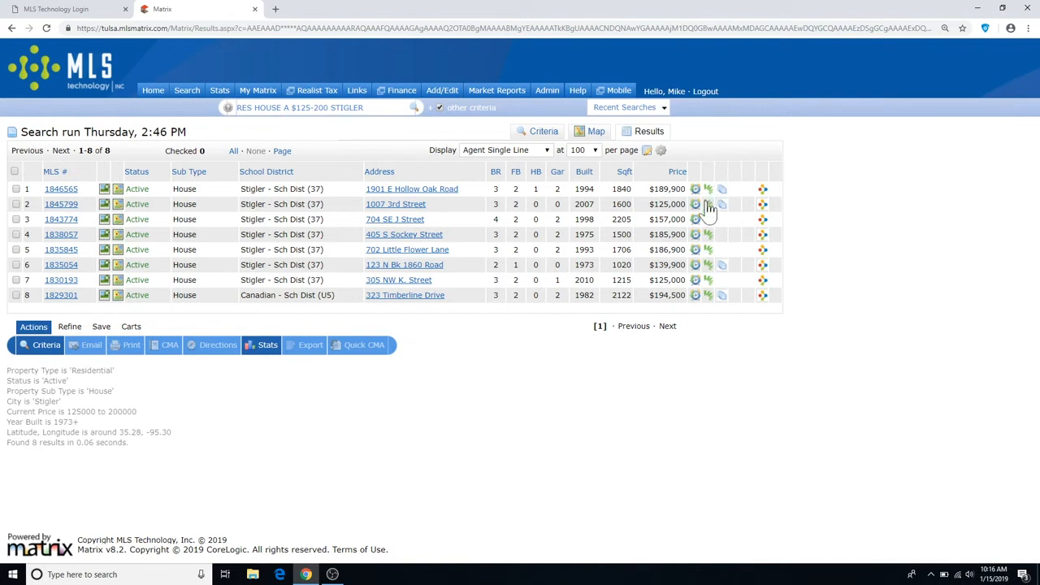
mouse_move(721, 189)
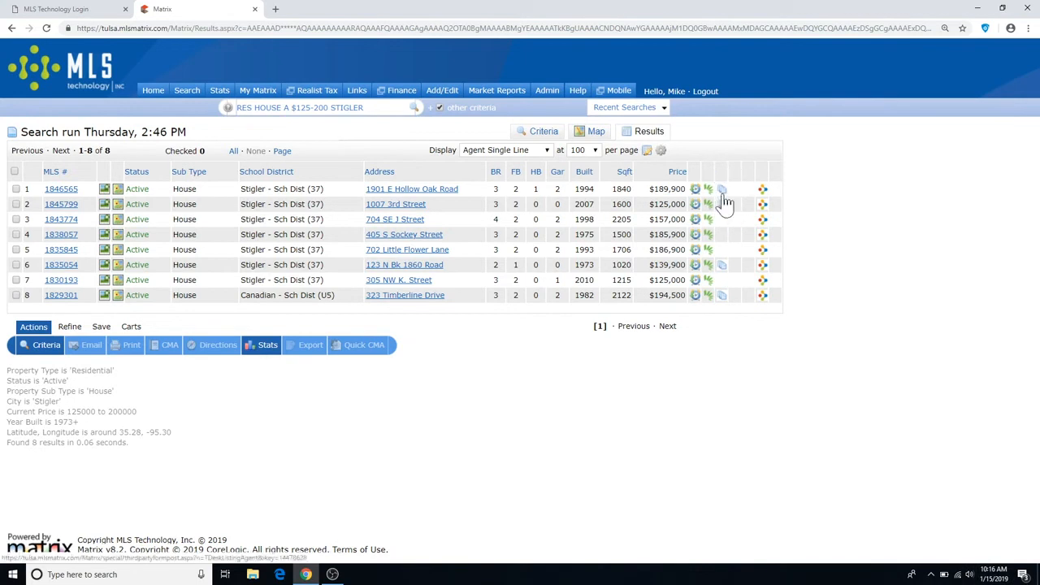
mouse_move(533, 214)
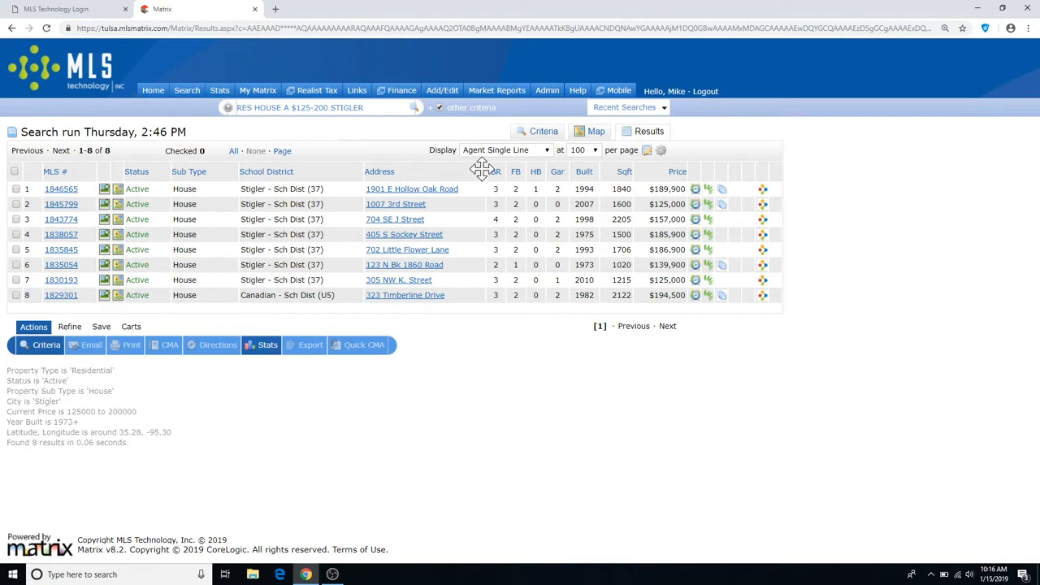
Go to Add/Edit and choose listing 1845964 from Quick Modify to modify it
click(442, 91)
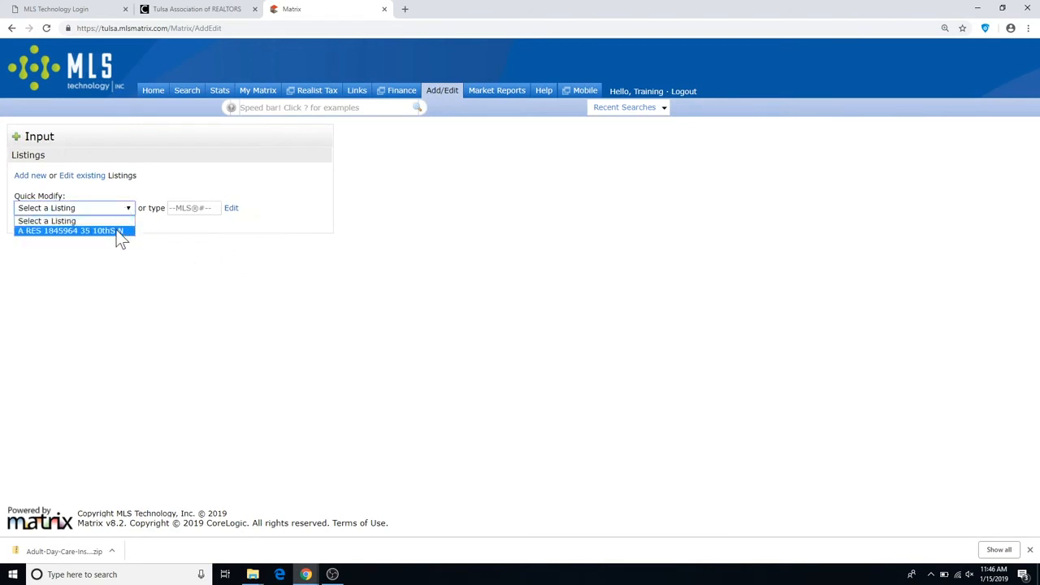
click(68, 230)
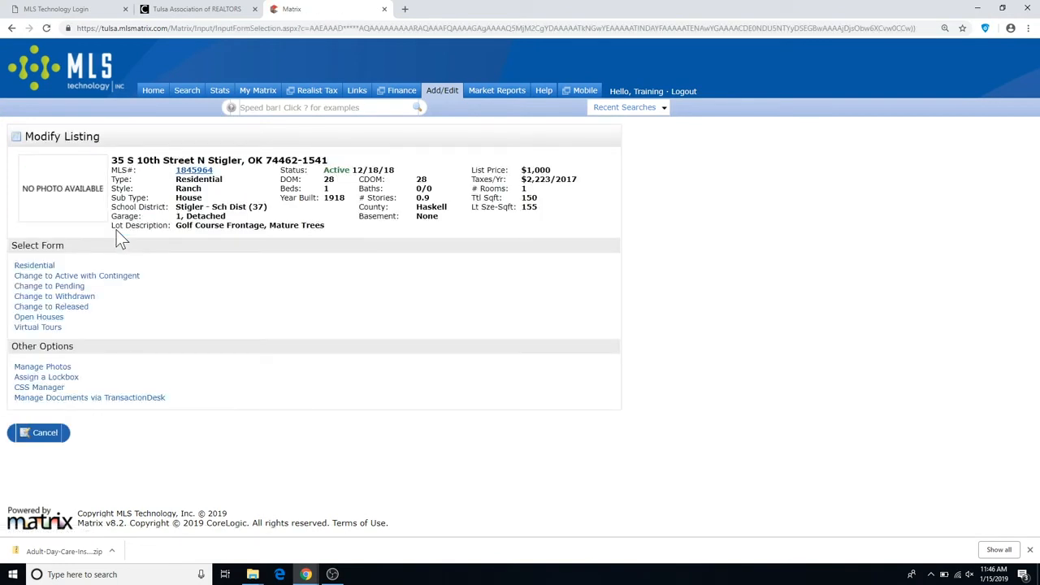
mouse_move(177, 354)
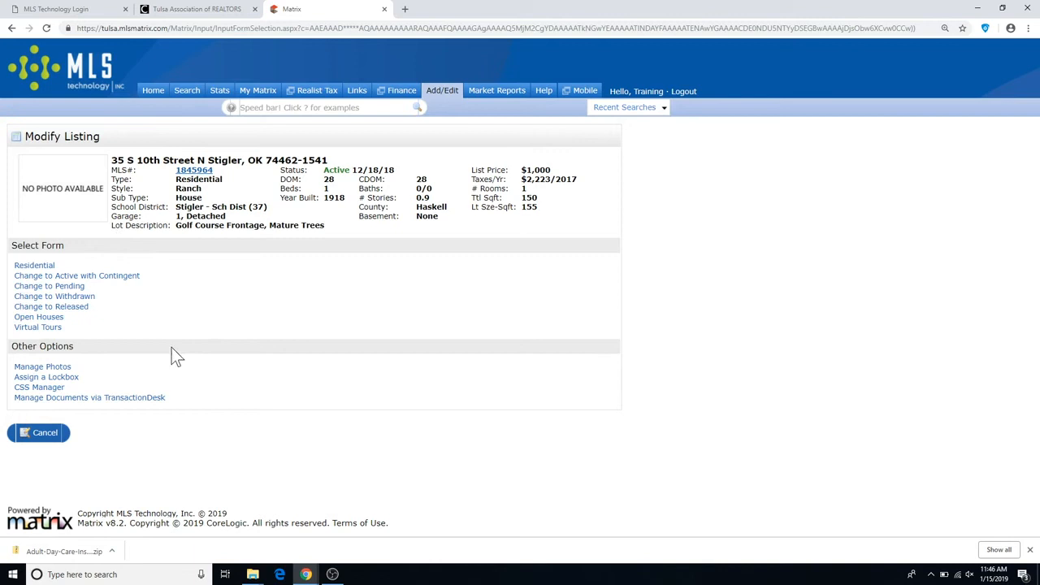
mouse_move(78, 356)
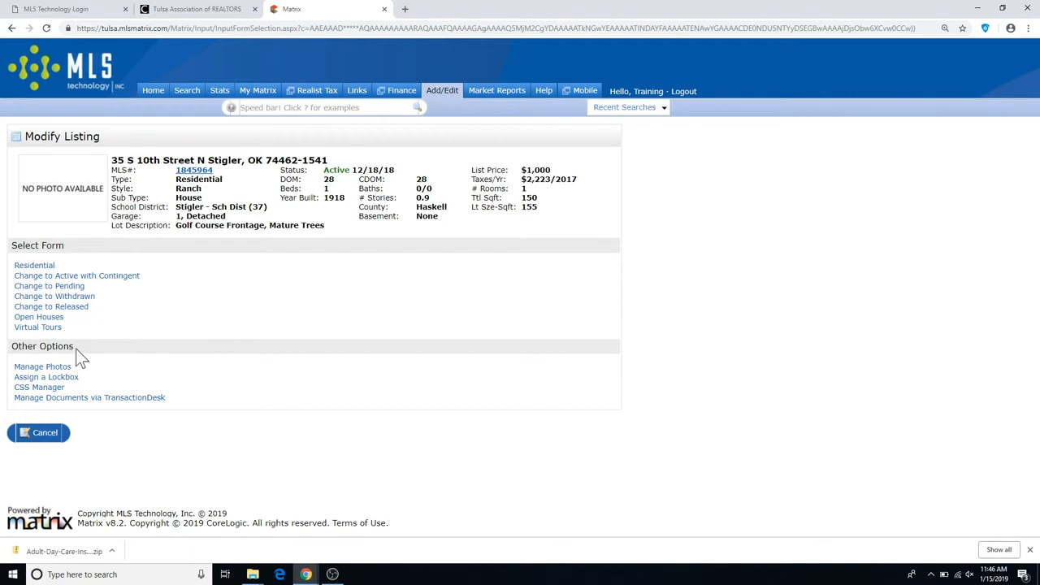
mouse_move(181, 416)
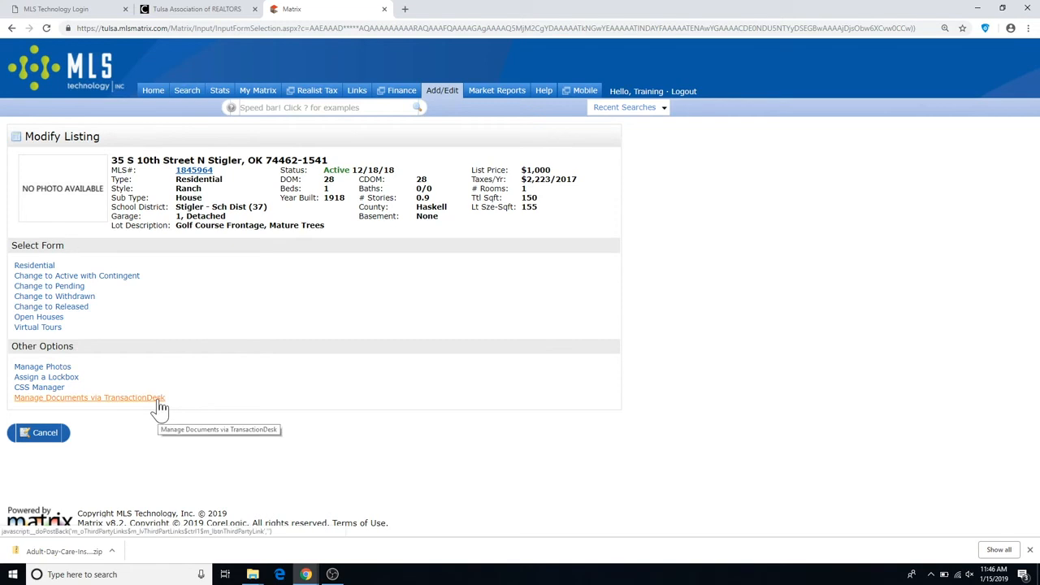
Launch TransactionDesk via 'Manage Documents via TransactionDesk' under Other Options
click(88, 396)
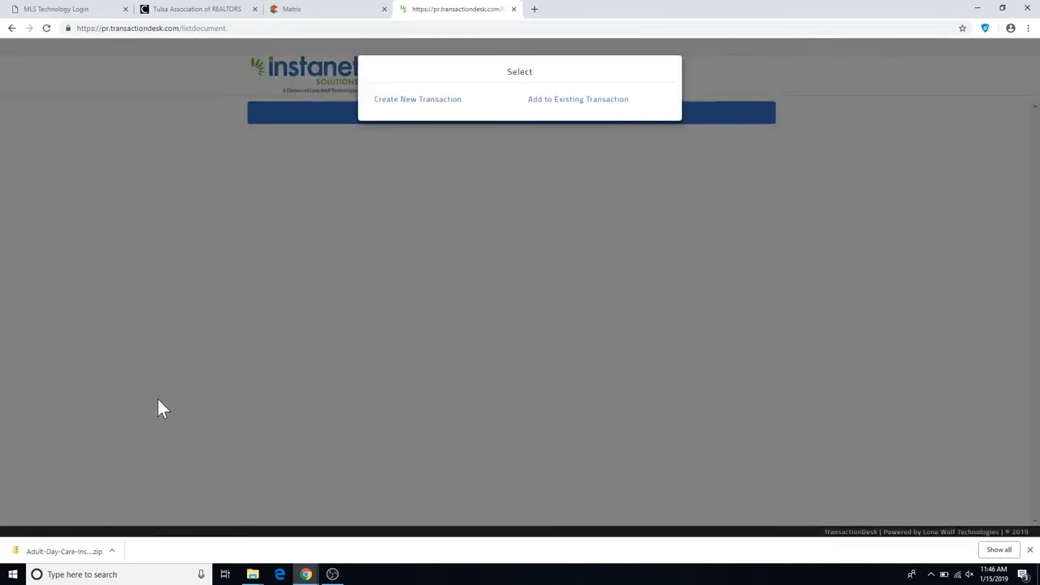
mouse_move(447, 113)
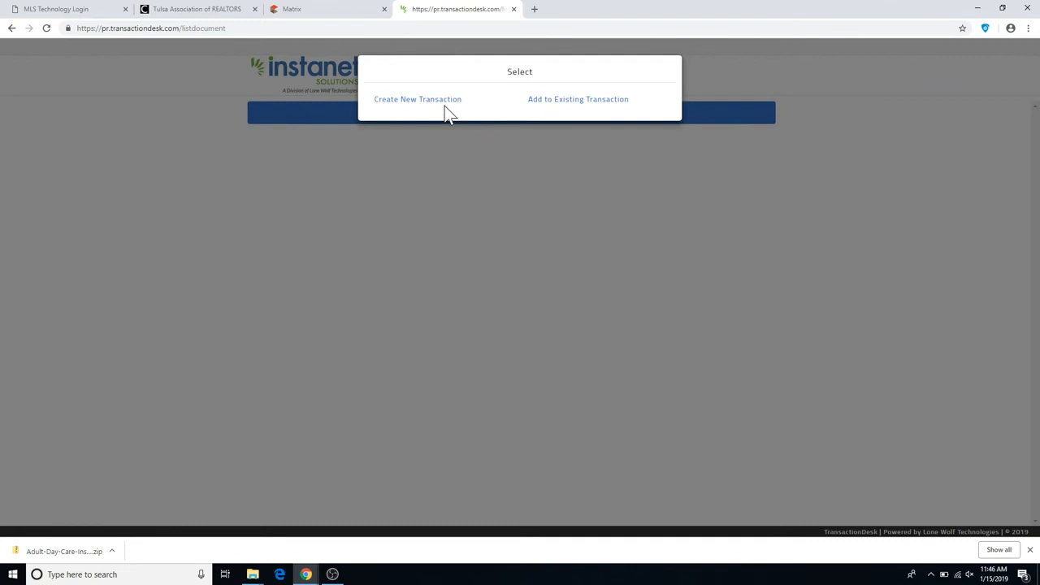
mouse_move(601, 117)
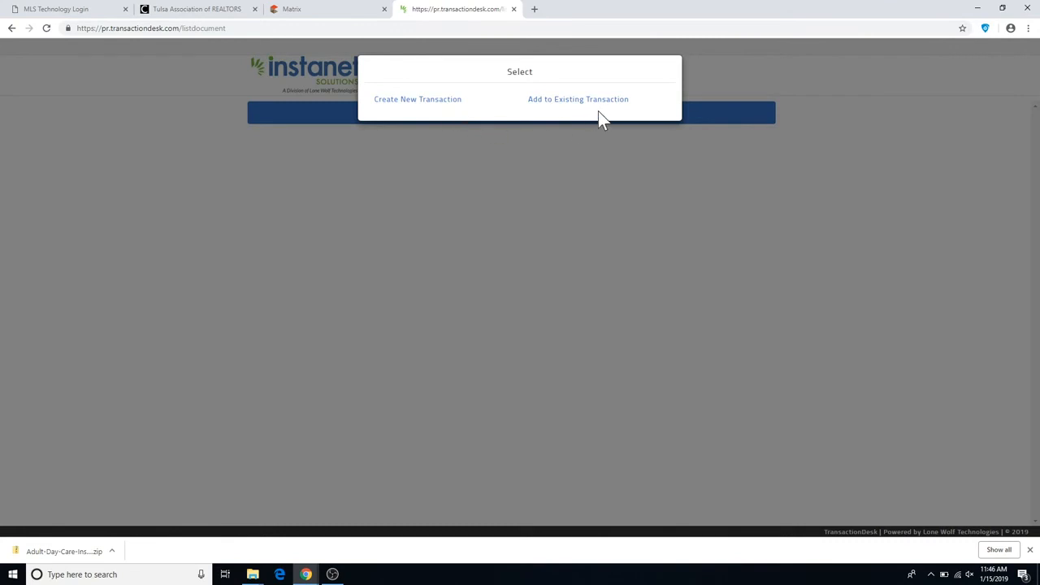
mouse_move(610, 77)
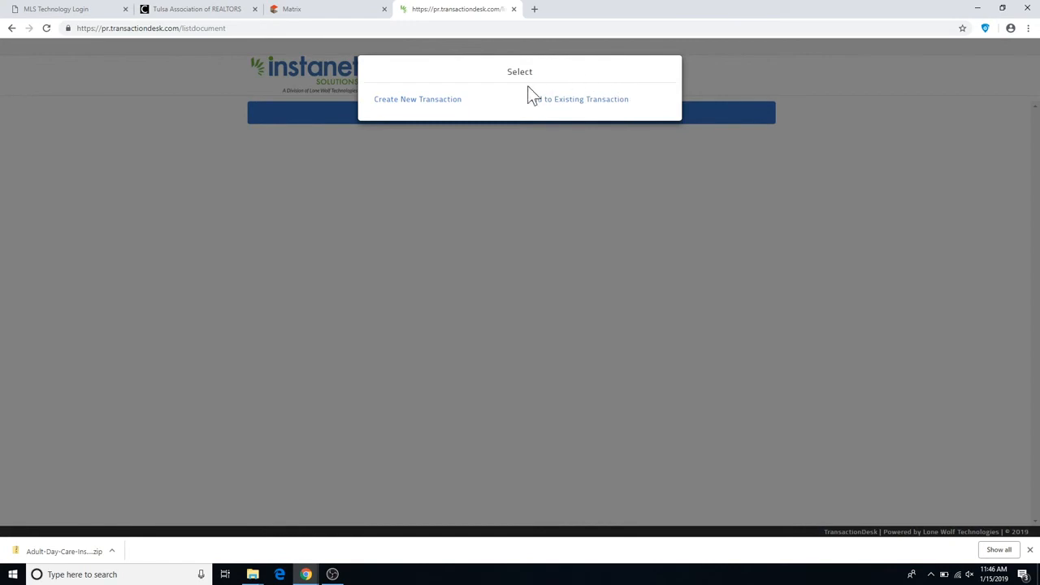
mouse_move(518, 111)
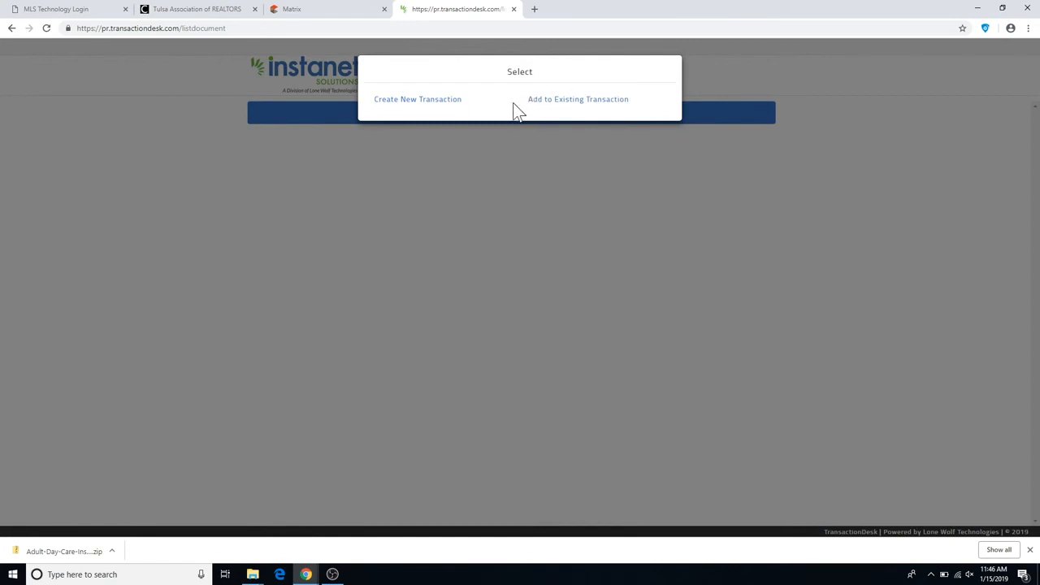
mouse_move(437, 114)
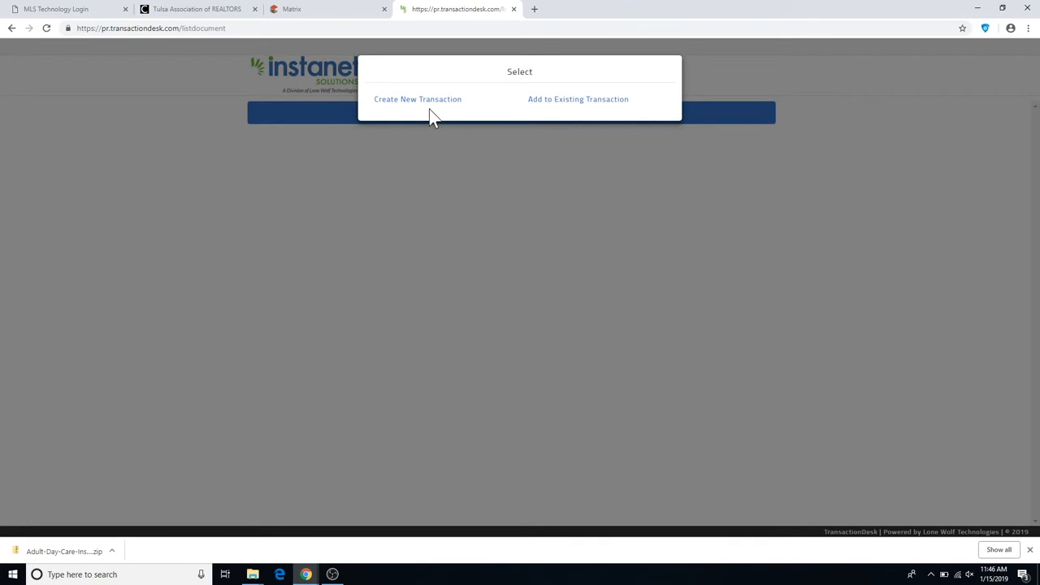
Create a new Residential Listing transaction with myself as Listing Agent
click(416, 99)
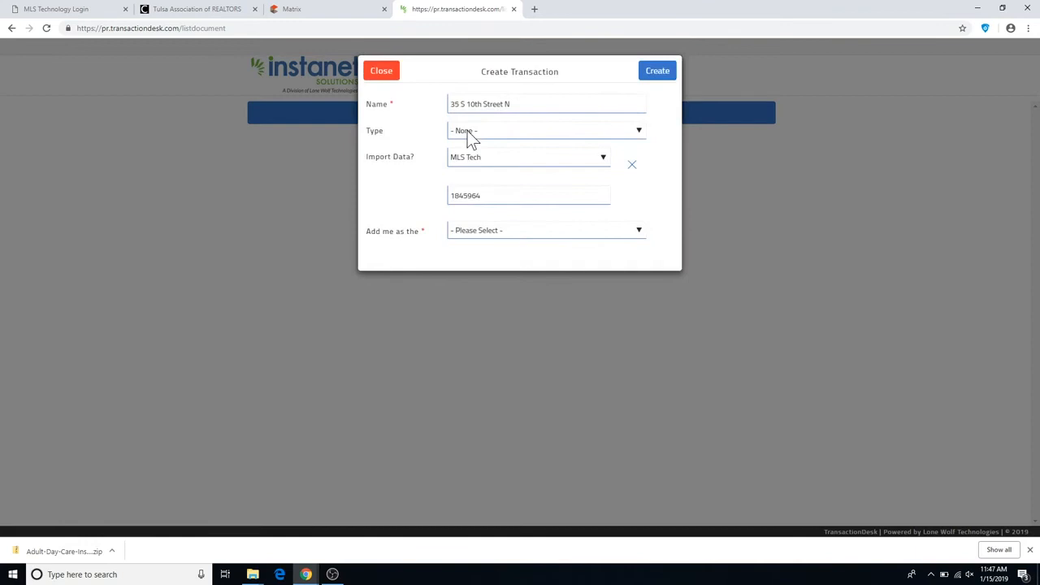
click(546, 130)
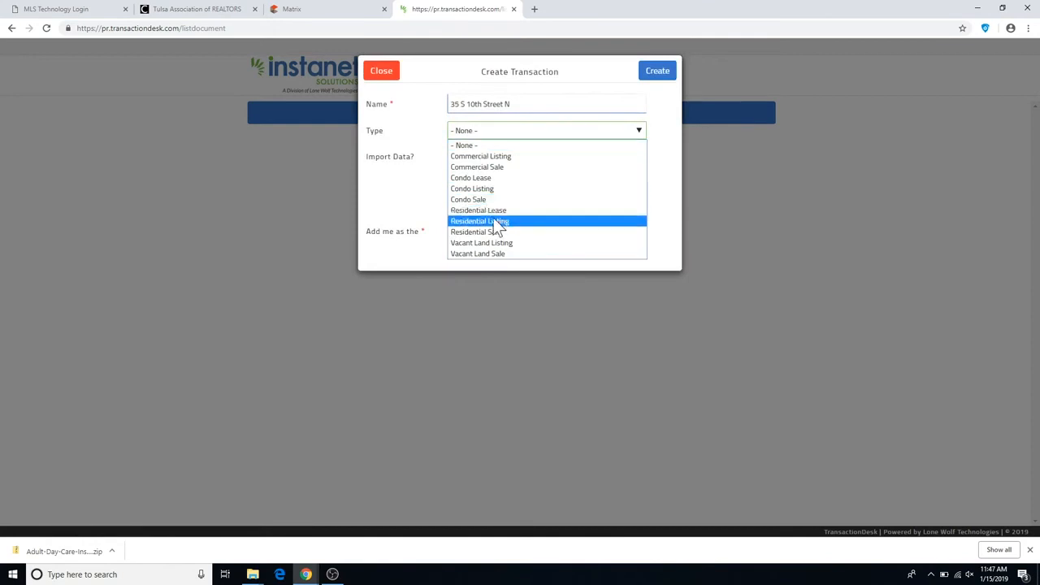
click(478, 221)
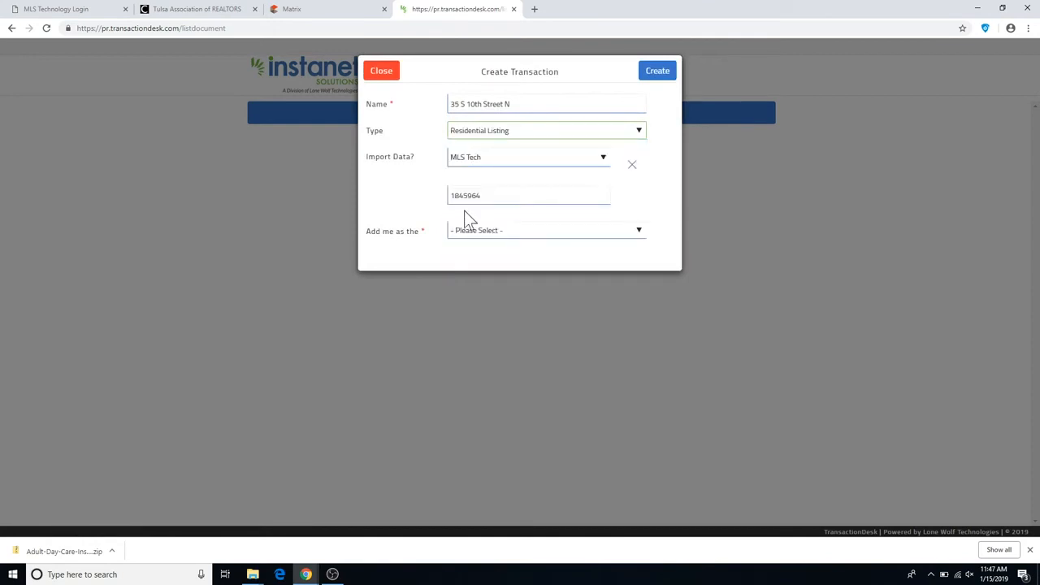
click(544, 230)
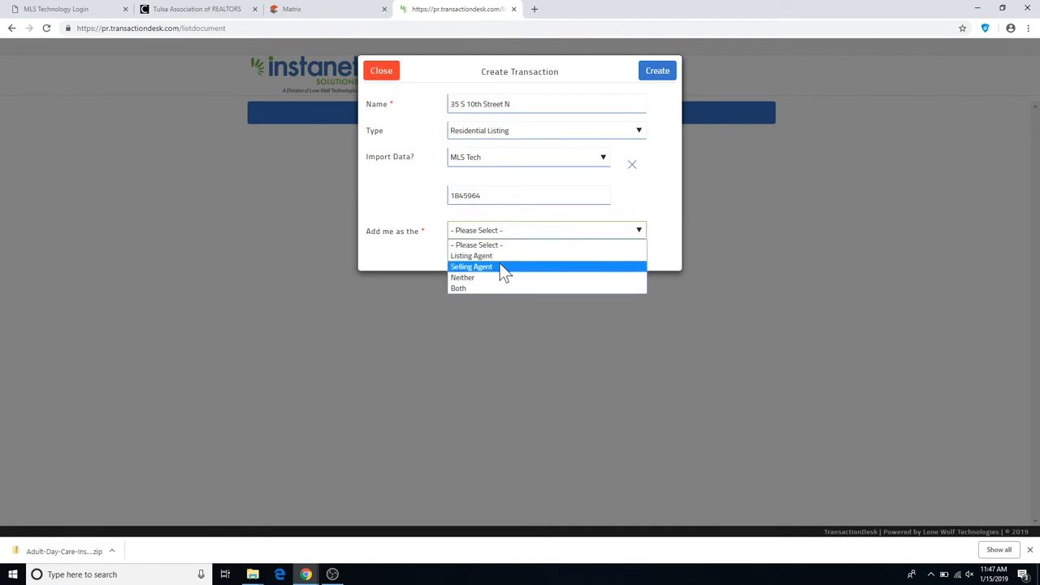
click(472, 255)
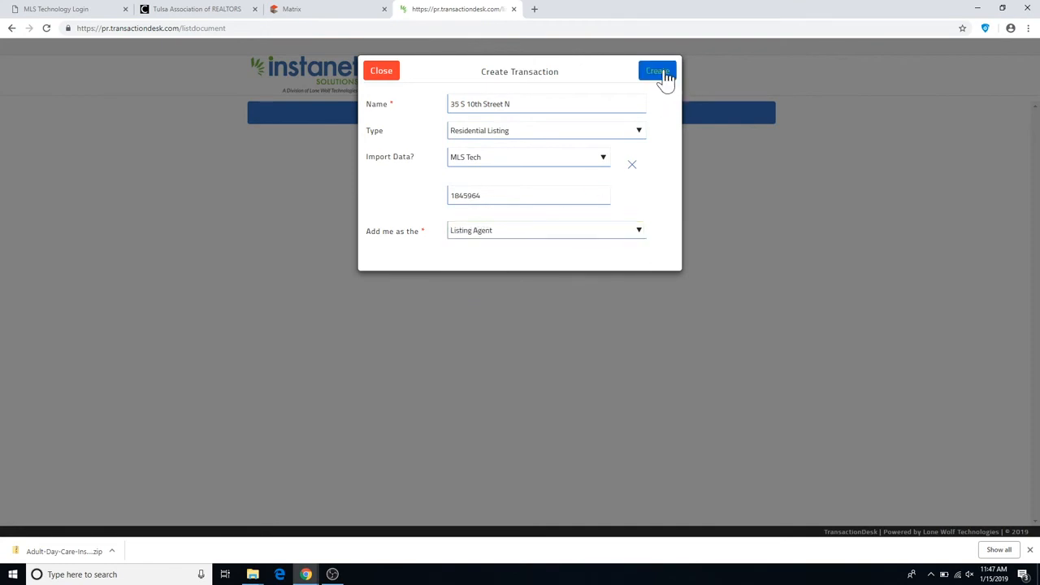
click(657, 72)
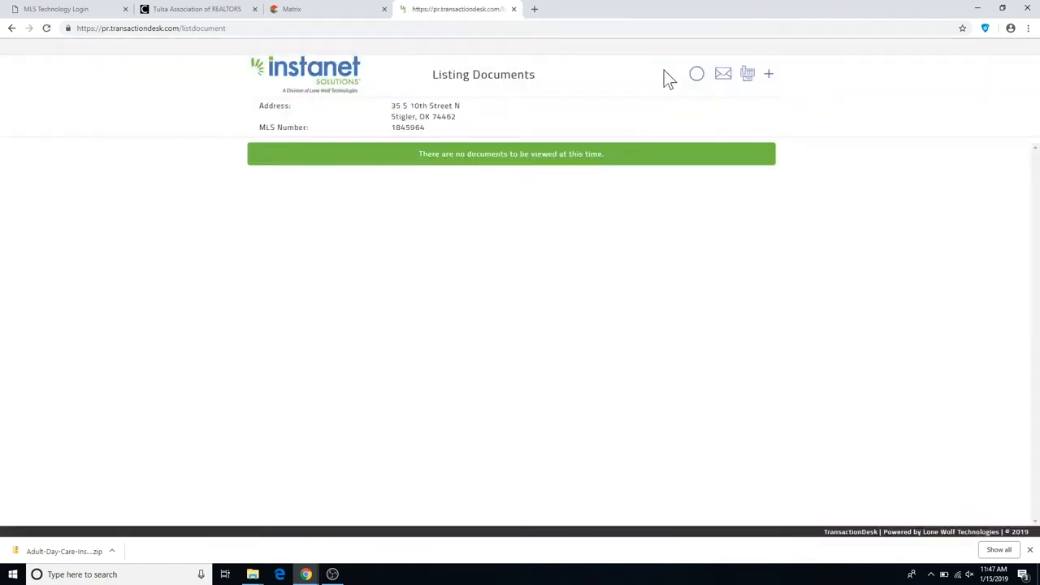
Start a document upload from the plus icon on Listing Documents
click(767, 75)
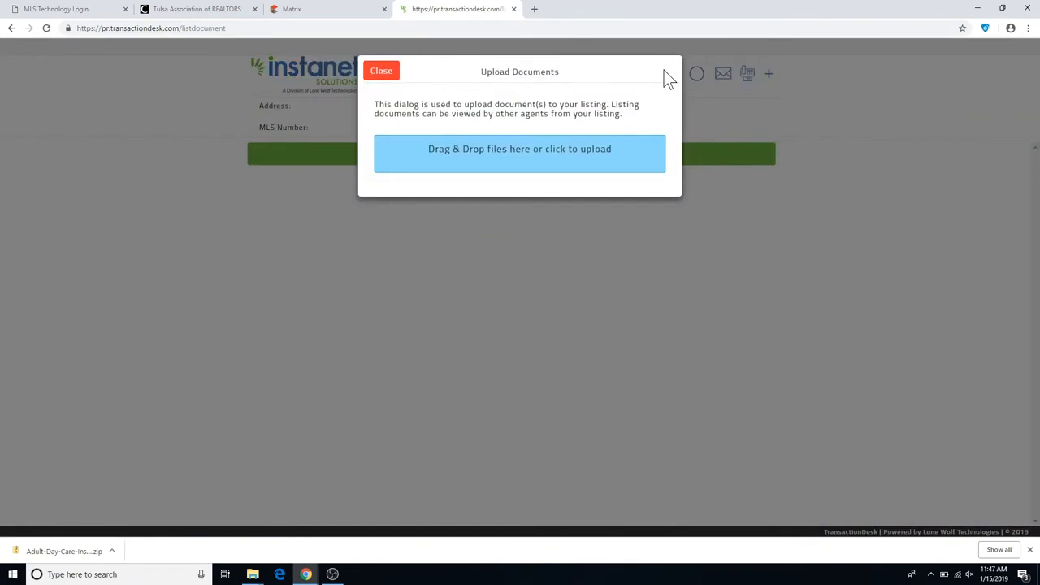
mouse_move(519, 186)
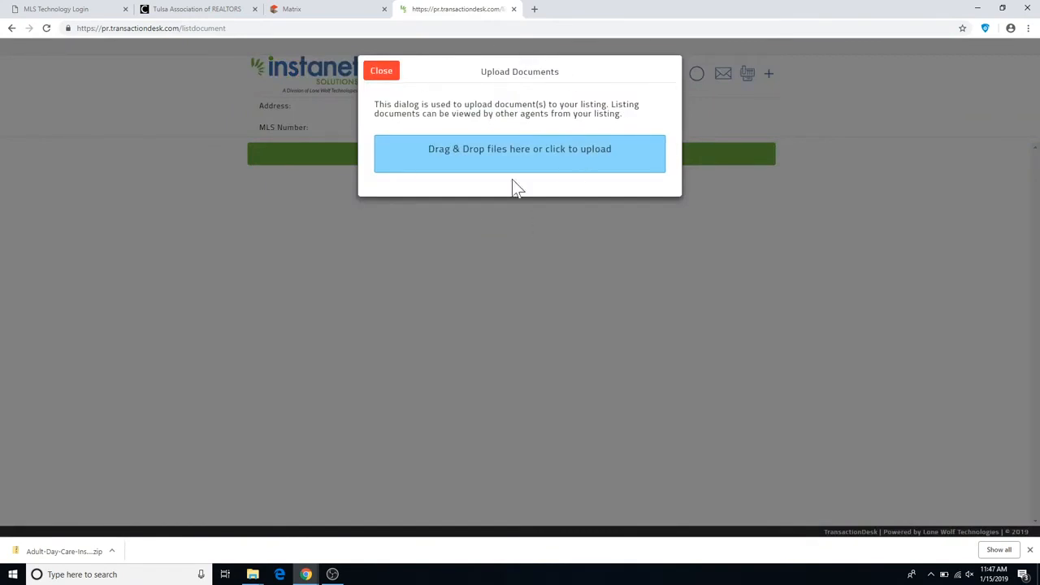
mouse_move(458, 172)
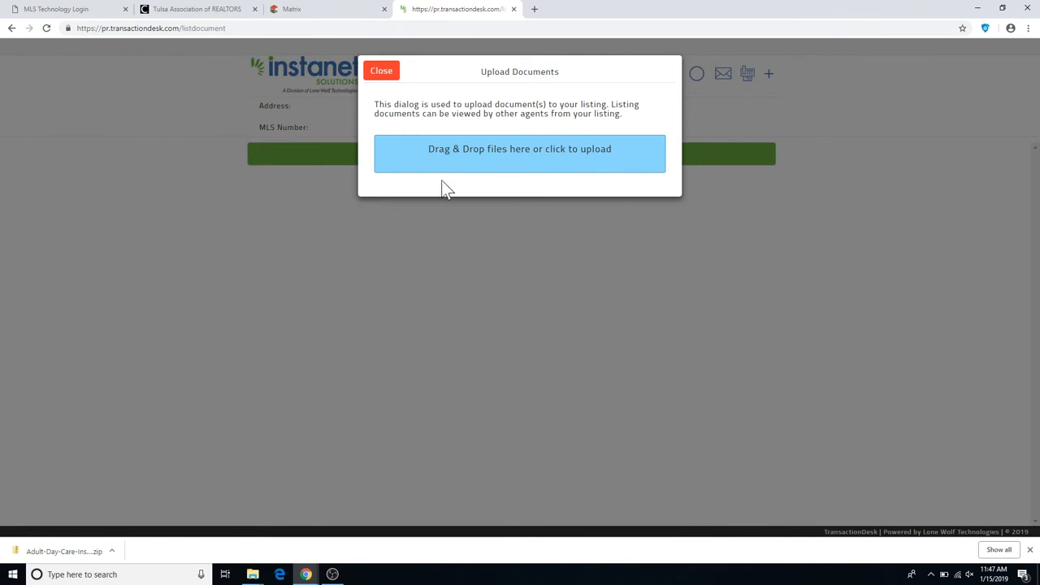
mouse_move(263, 553)
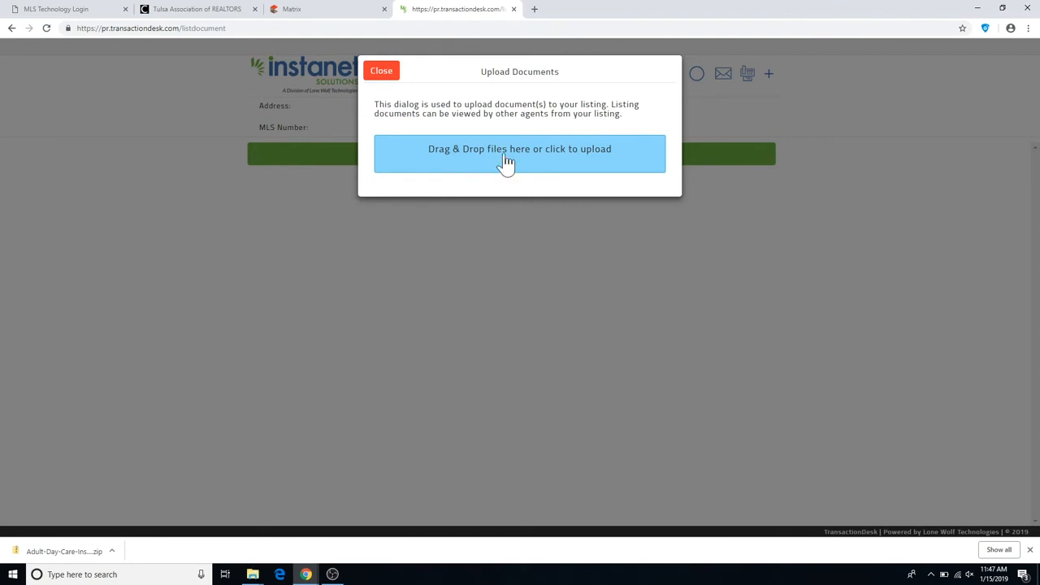
mouse_move(516, 159)
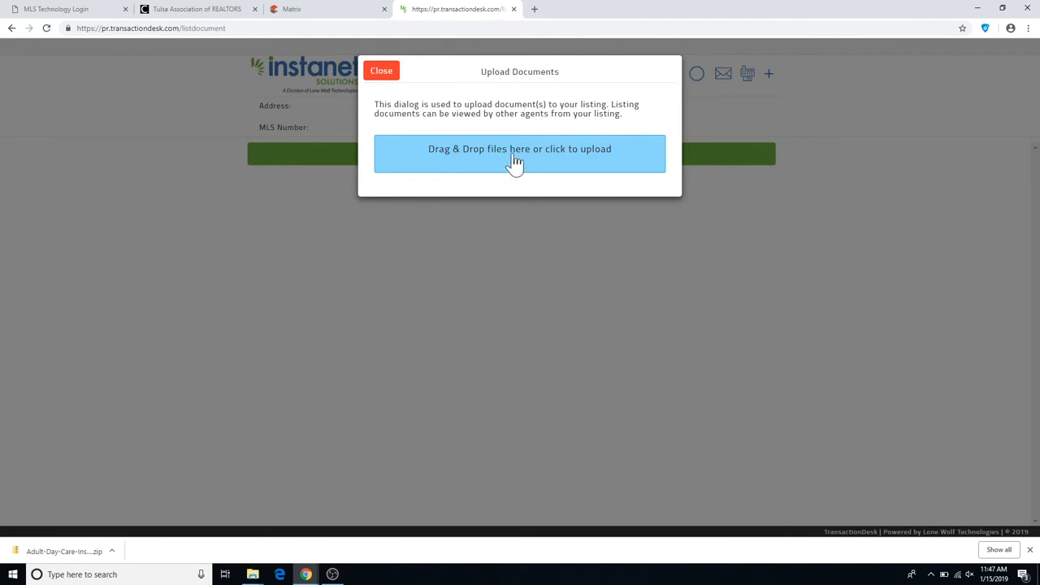
Upload the Inspection Report PDF from the Downloads folder
click(520, 153)
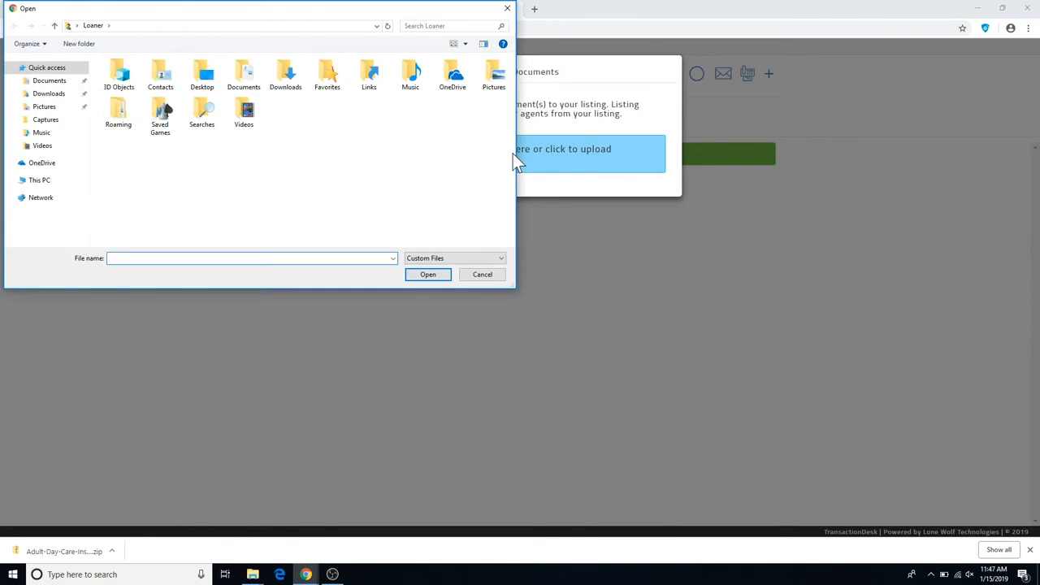
click(49, 92)
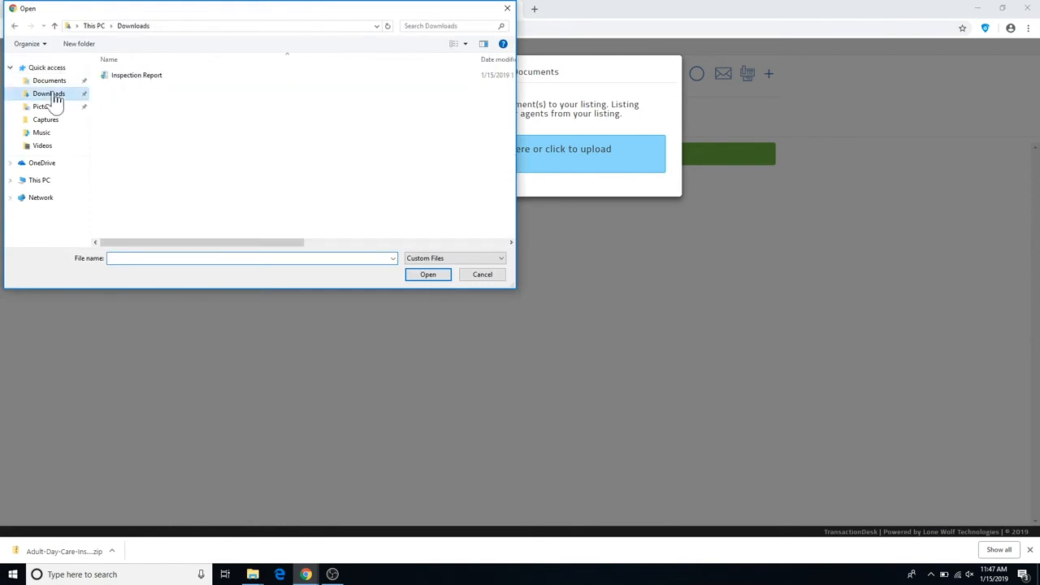
click(137, 75)
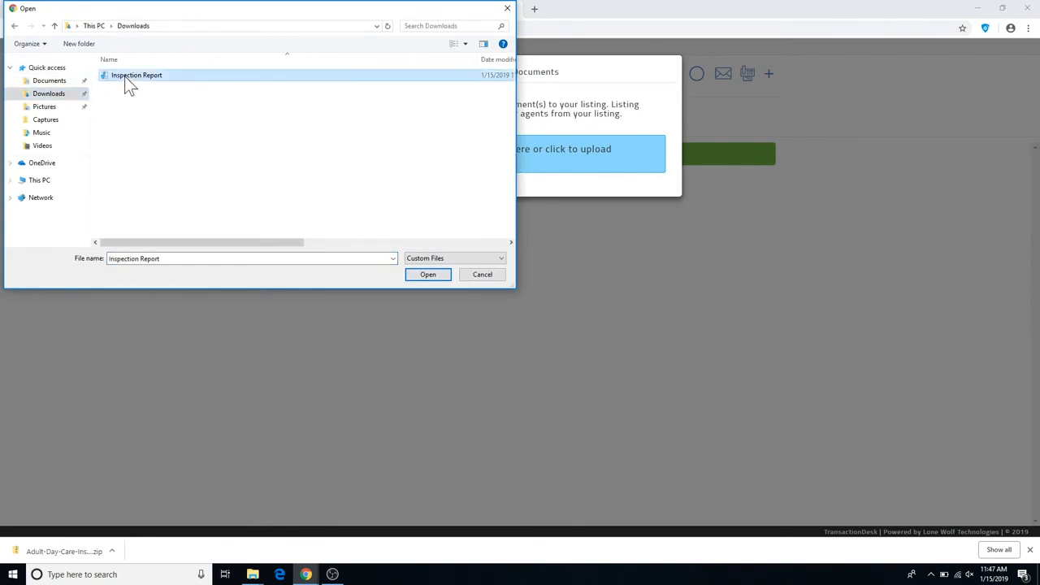
click(427, 273)
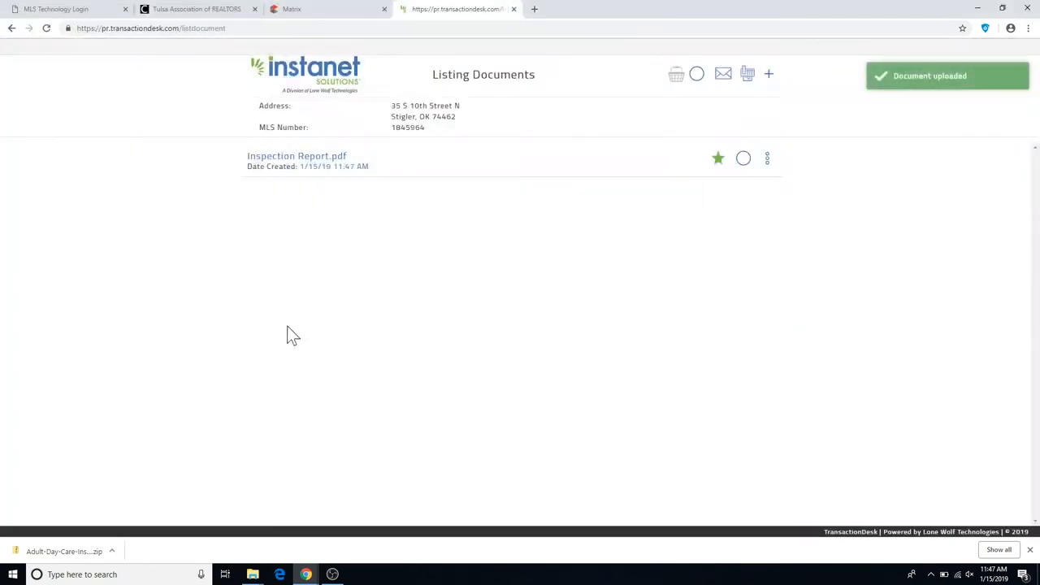
mouse_move(201, 175)
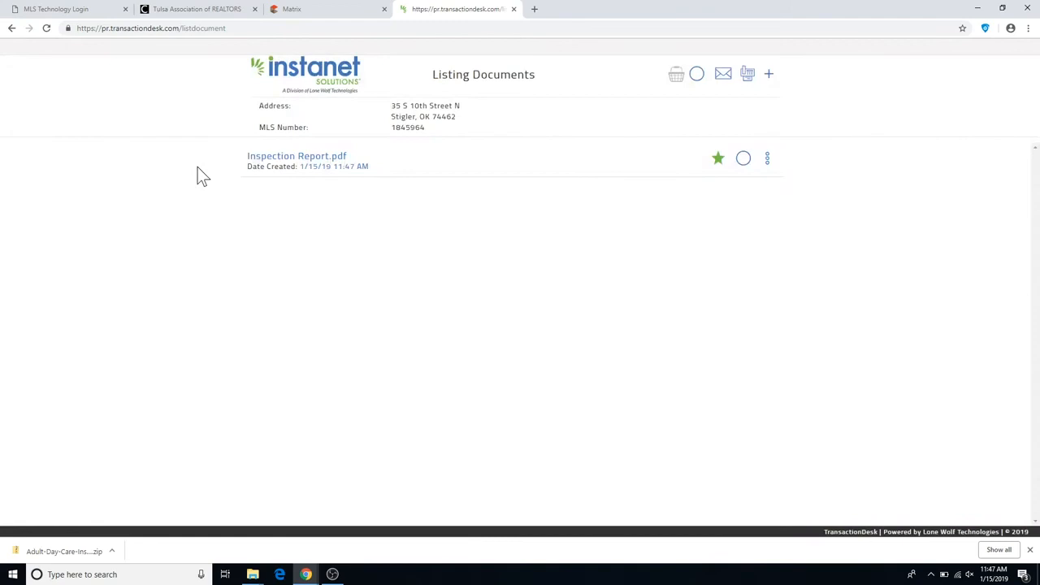
mouse_move(323, 263)
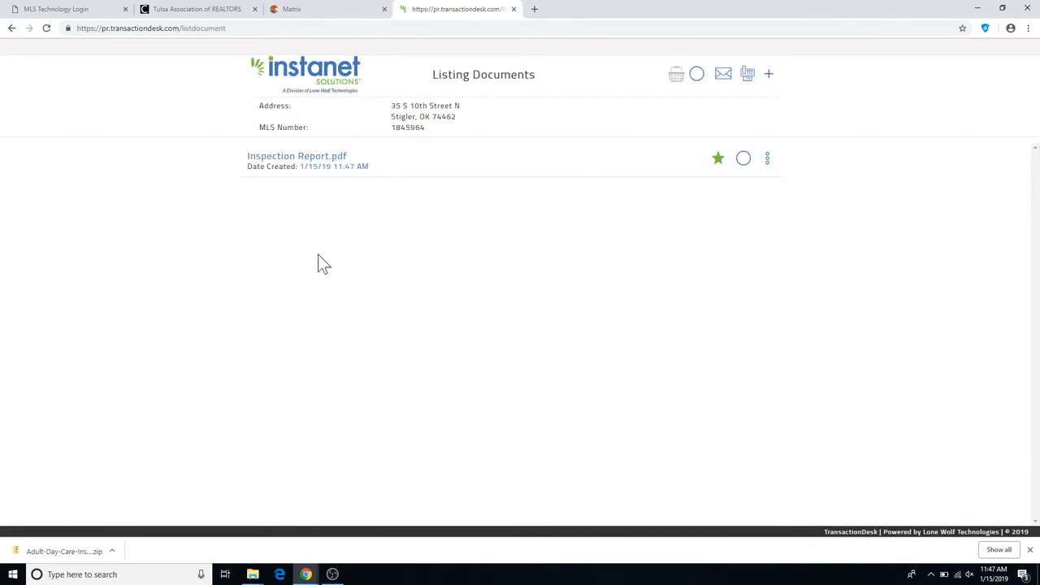
mouse_move(292, 250)
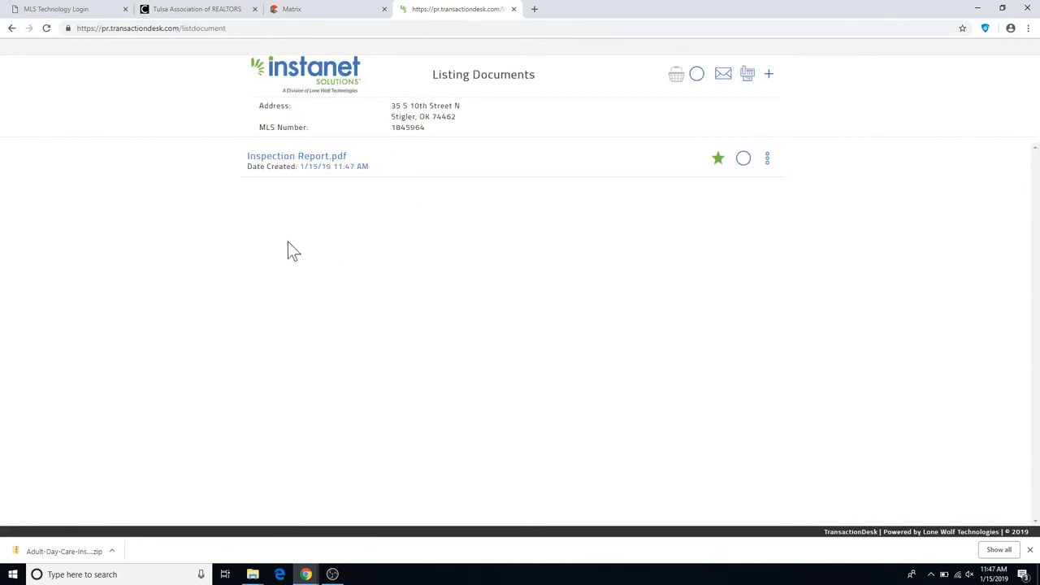
Switch to the TransactionDesk tab listing the RealistReport and Report49050912 PDFs
click(290, 10)
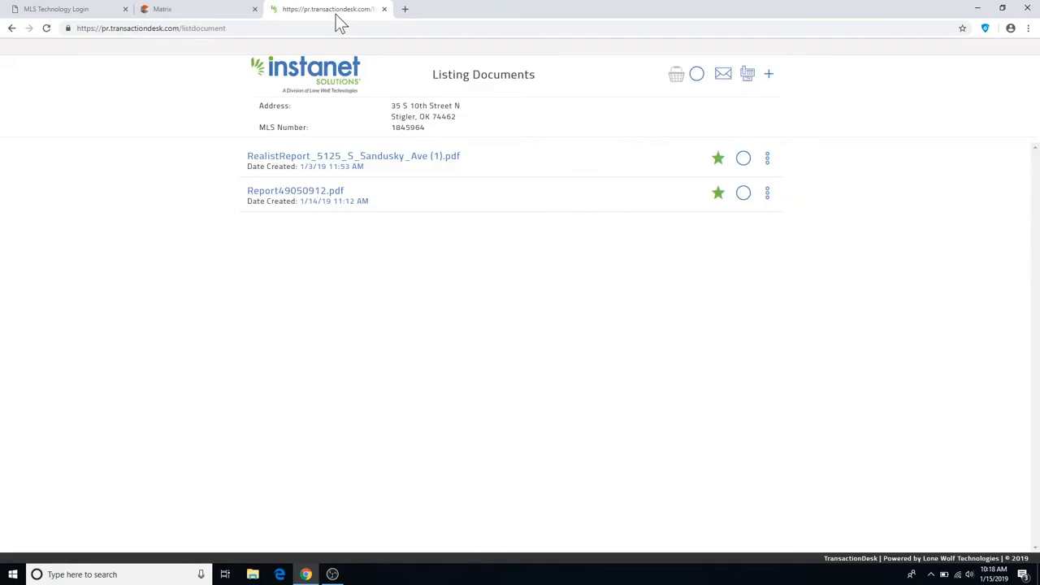
mouse_move(204, 191)
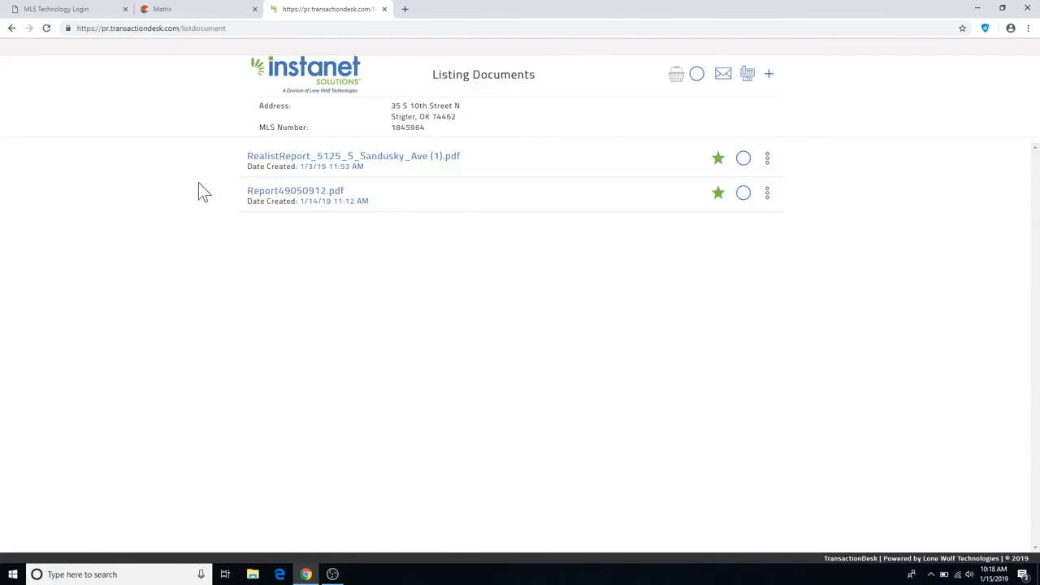
mouse_move(279, 266)
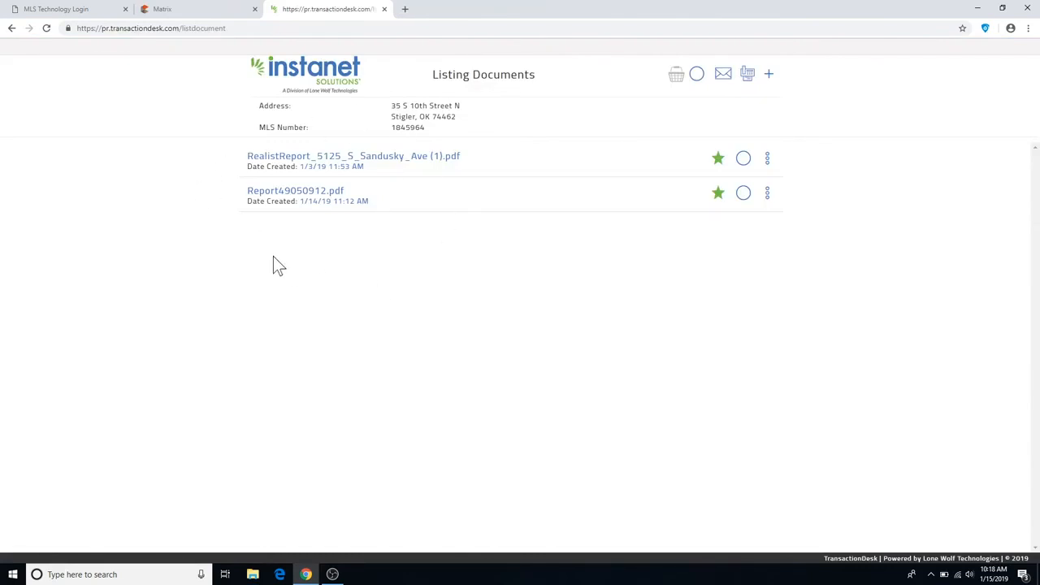
mouse_move(219, 24)
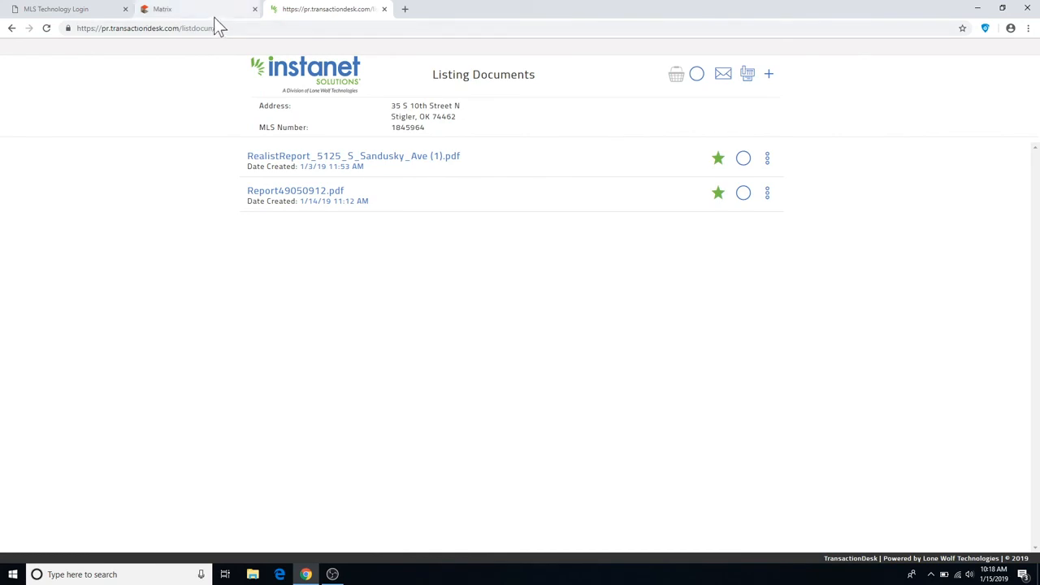
Switch back to the Matrix tab showing the Residential Agent Full report
click(162, 10)
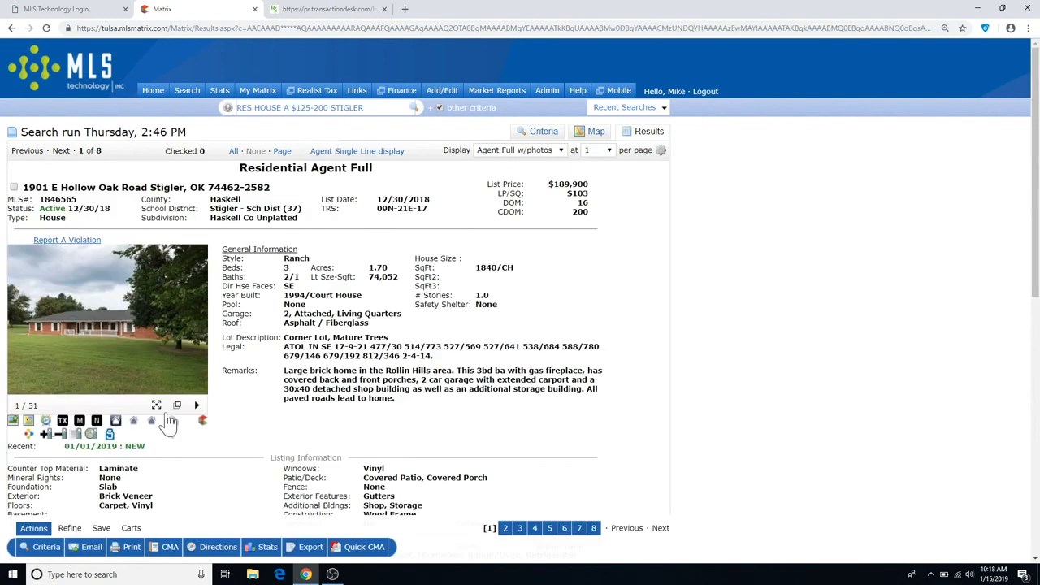
mouse_move(202, 431)
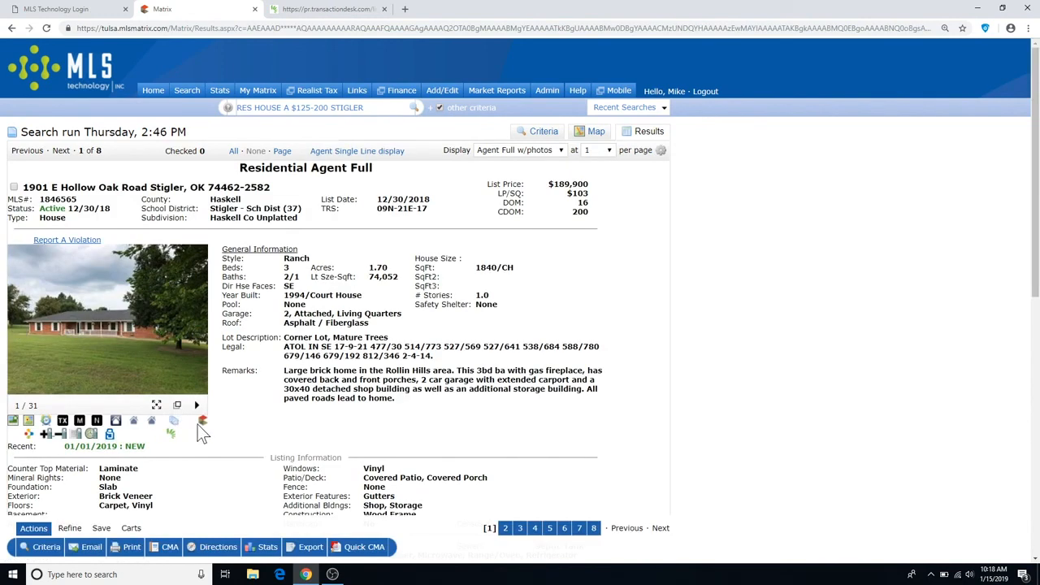